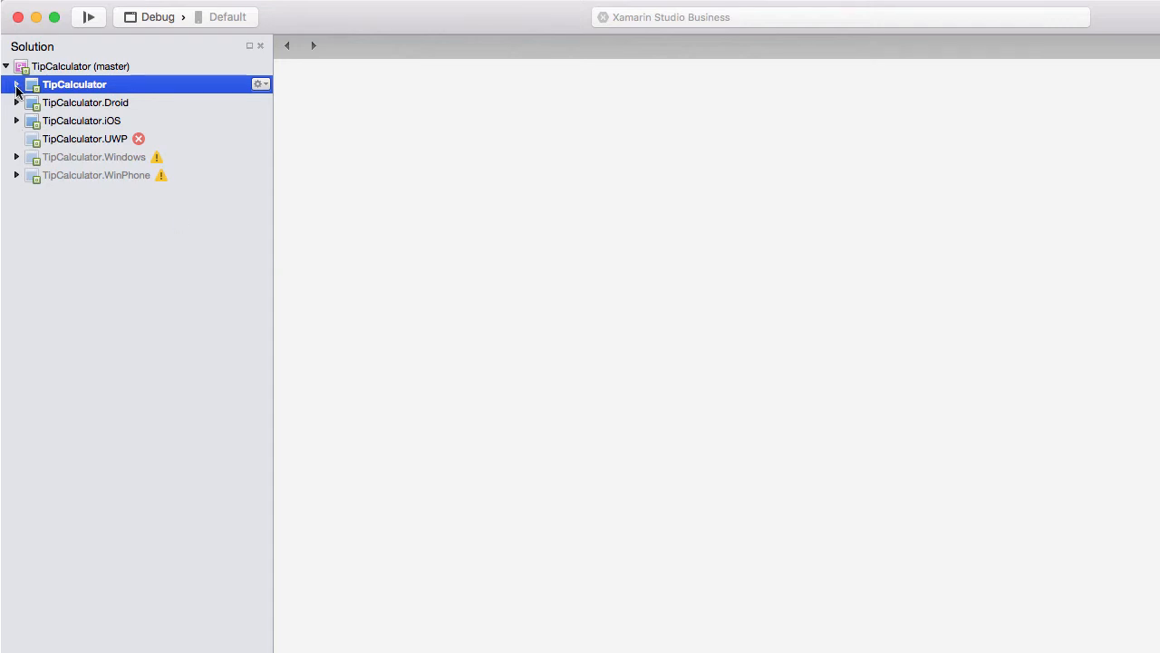
# - Expand the TipCalculator project in the Solution pad to reveal its files
pyautogui.click(17, 86)
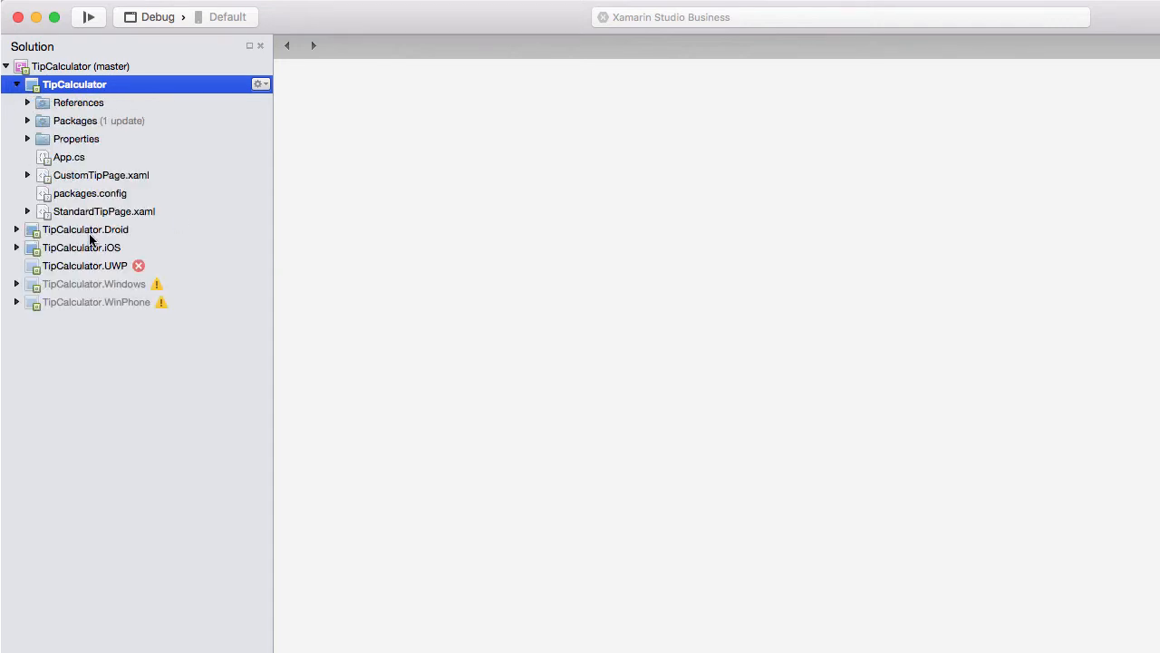
# - Open StandardTipPage.xaml and select the hard-coded Navy text colour on the tipLabel line 25
pyautogui.doubleClick(105, 211)
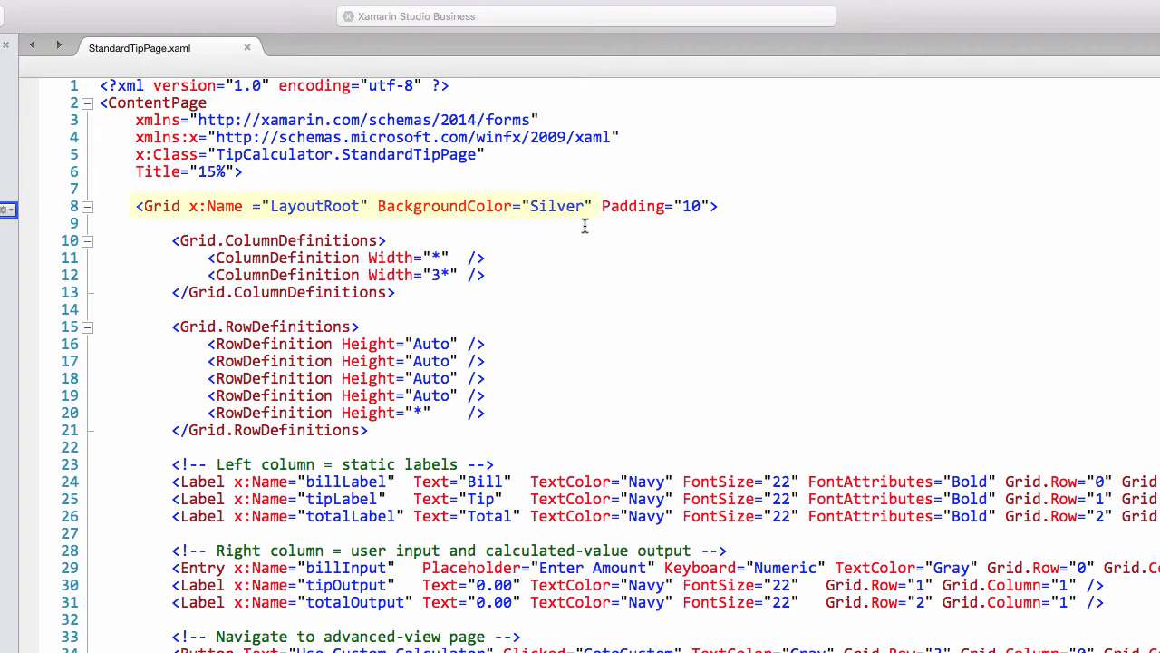
pyautogui.scroll(-3)
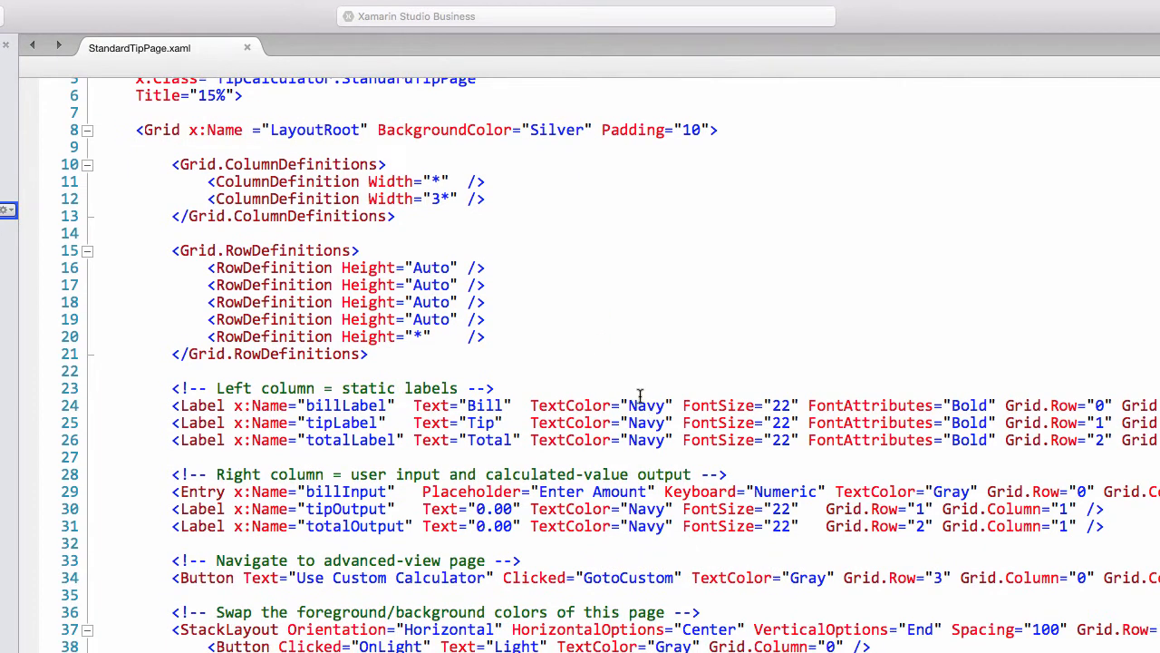
pyautogui.doubleClick(646, 423)
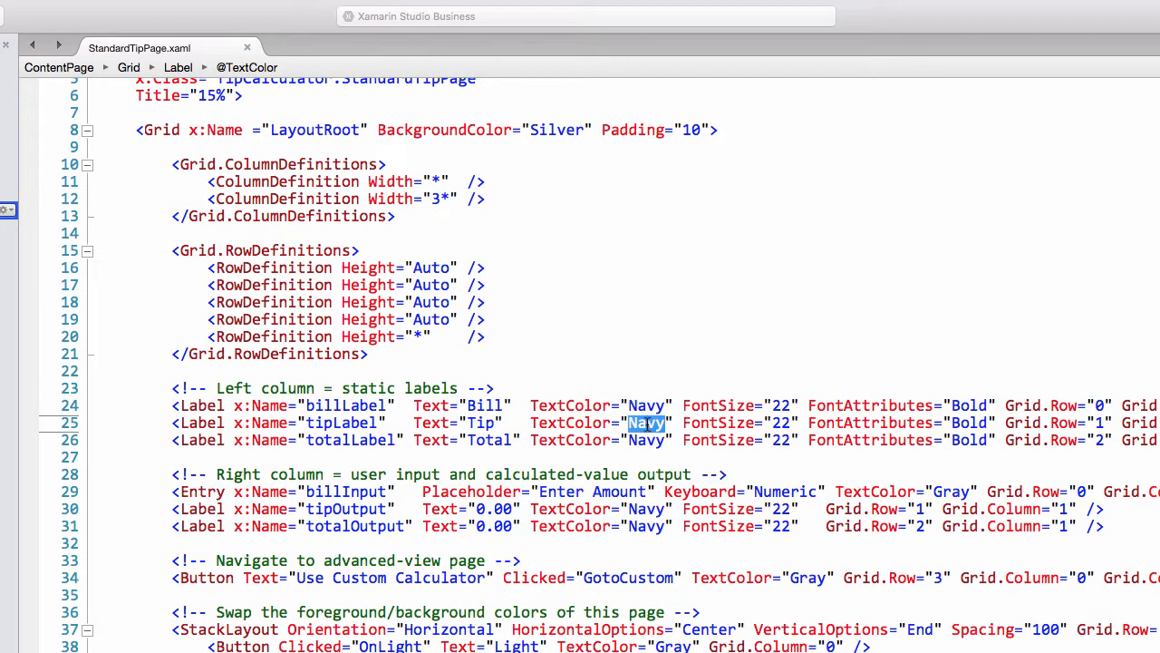